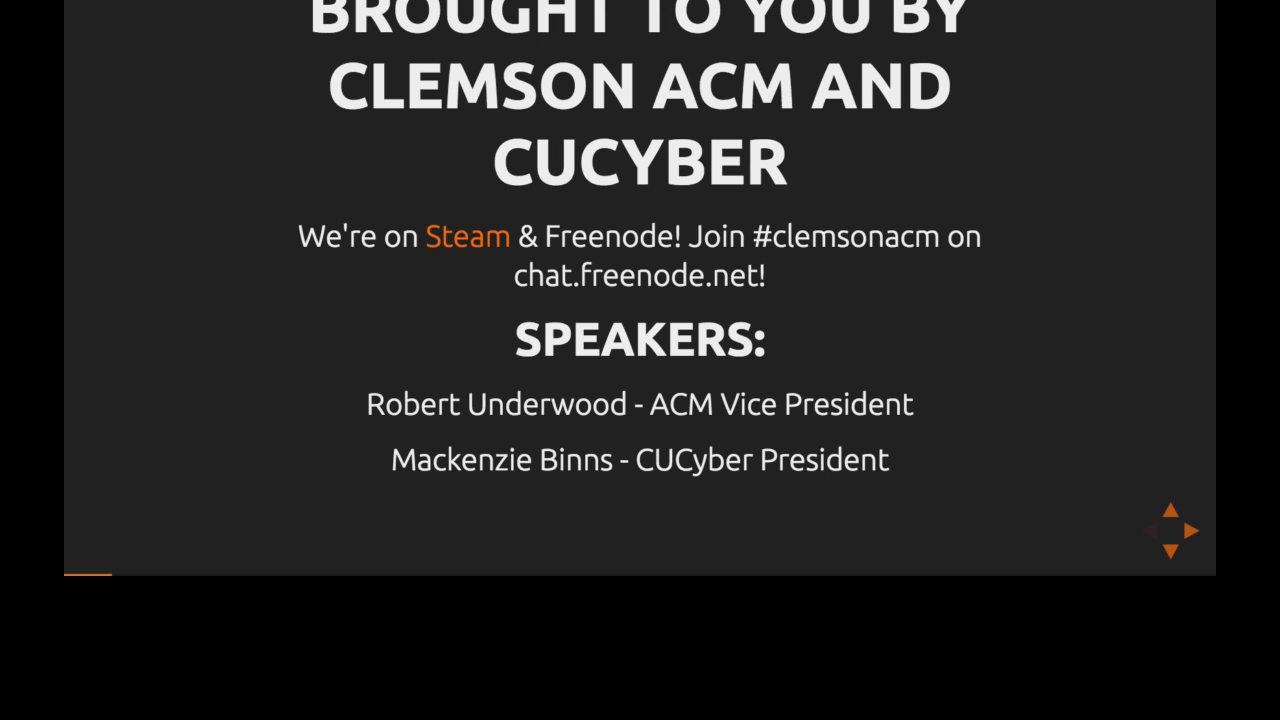
{"action": "left_click", "coordinate": [1188, 530]}
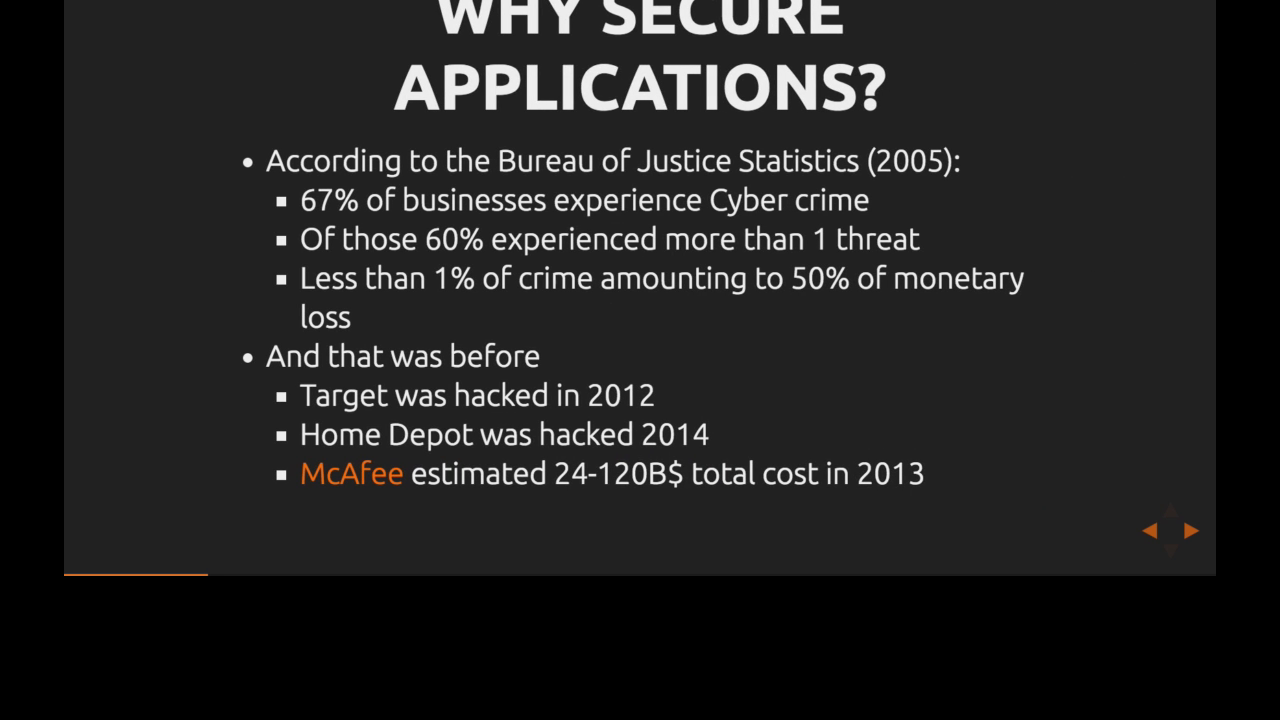
{"action": "left_click", "coordinate": [1188, 530]}
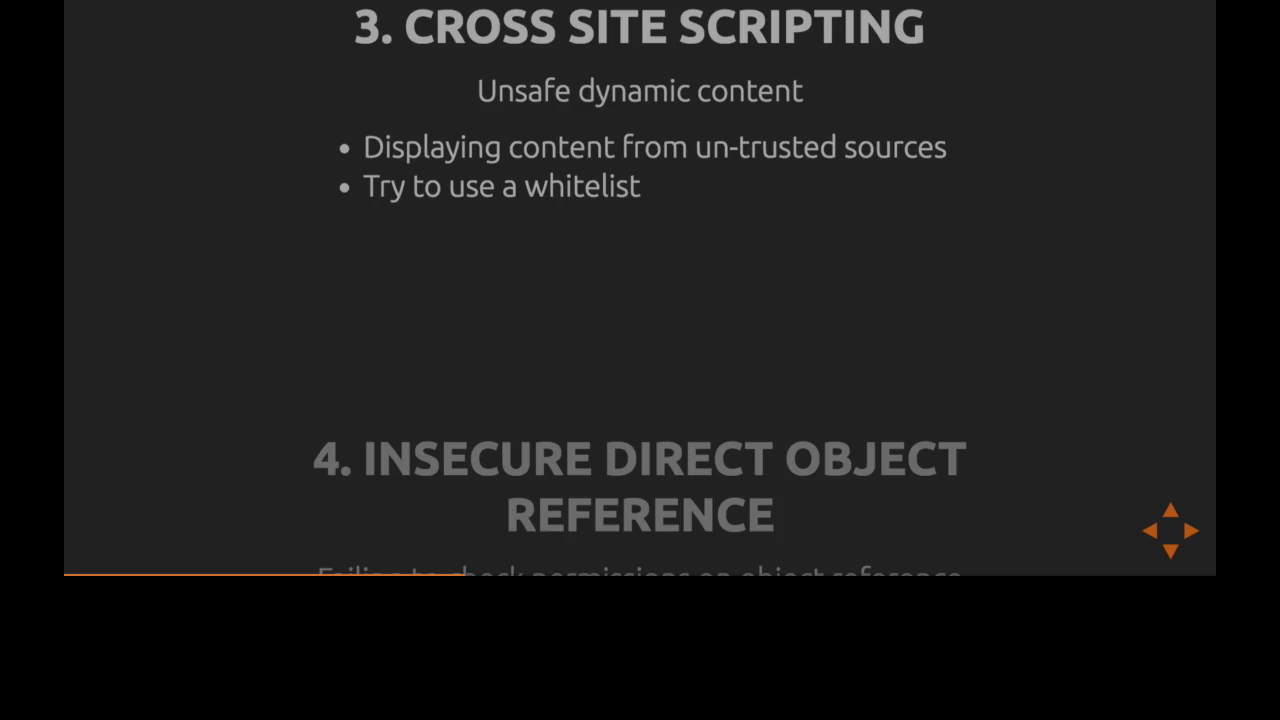
{"action": "scroll", "scroll_direction": "down", "scroll_amount": 3}
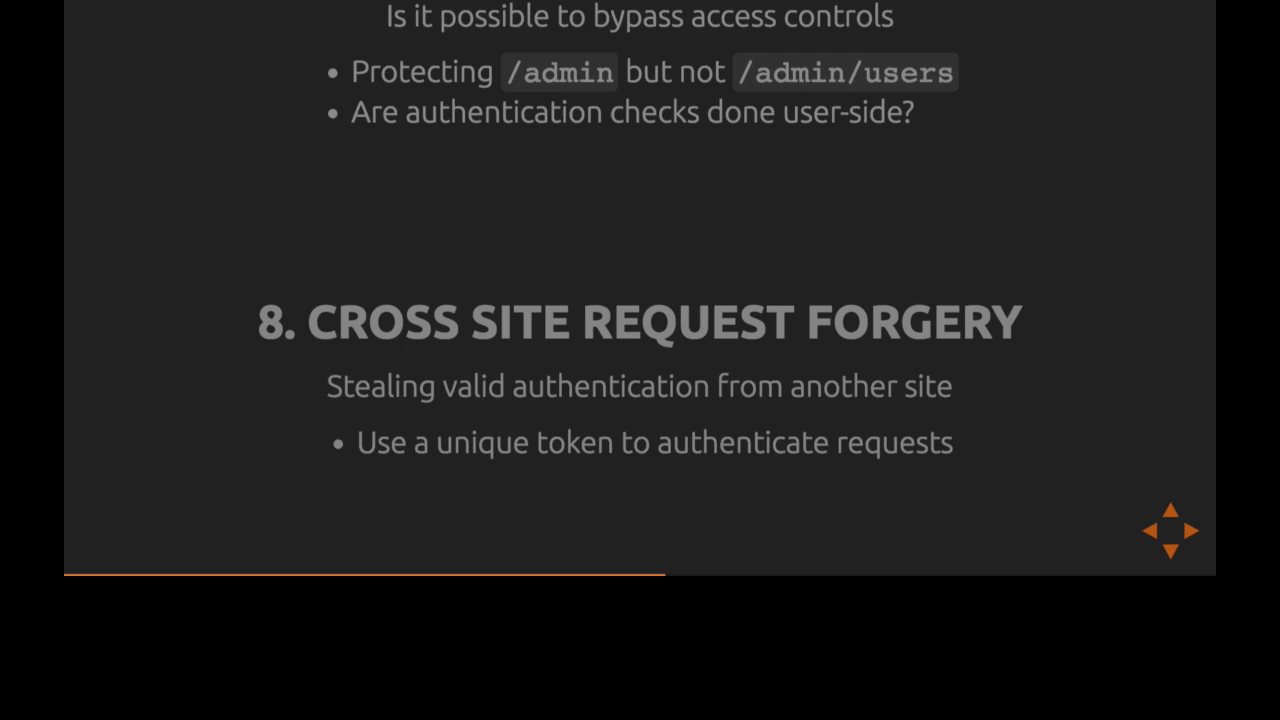